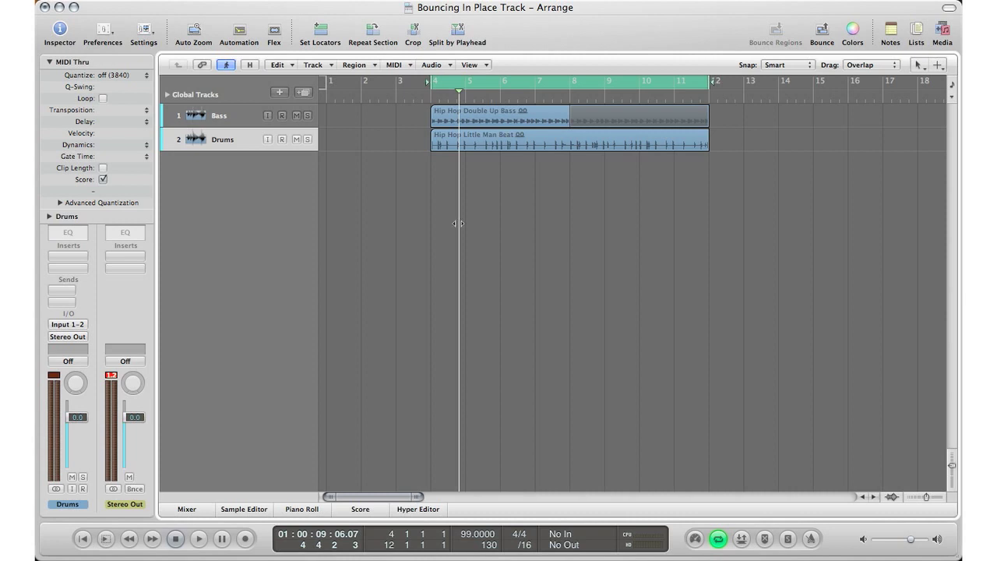
Step: Select the Hip Hop Little Man Beat drums region
click(567, 144)
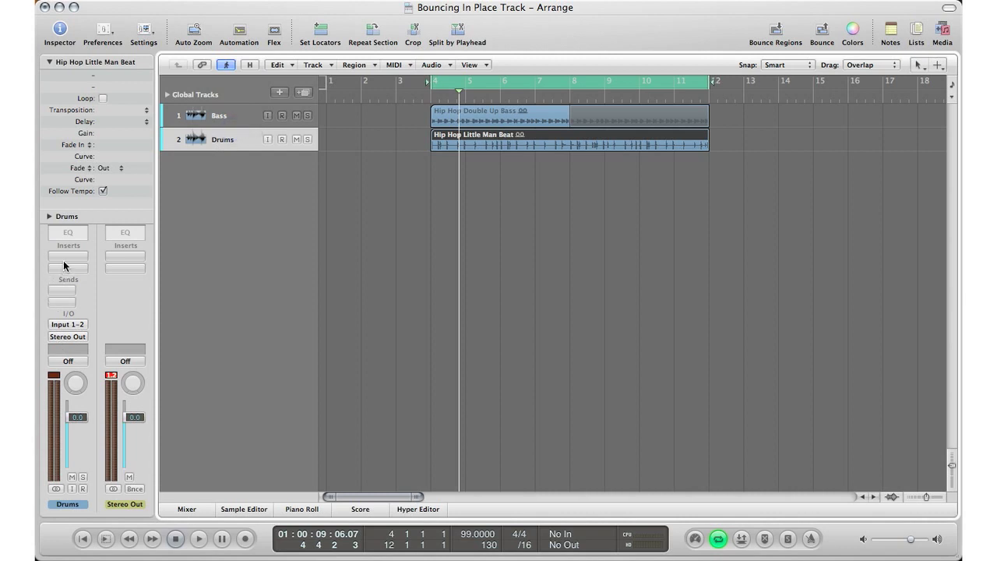
mouse_move(67, 272)
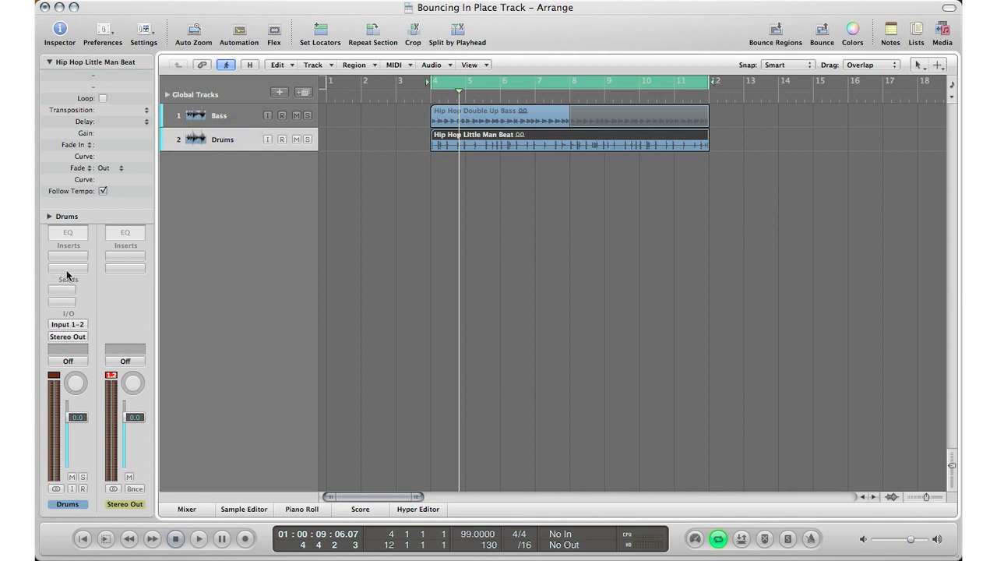
mouse_move(208, 190)
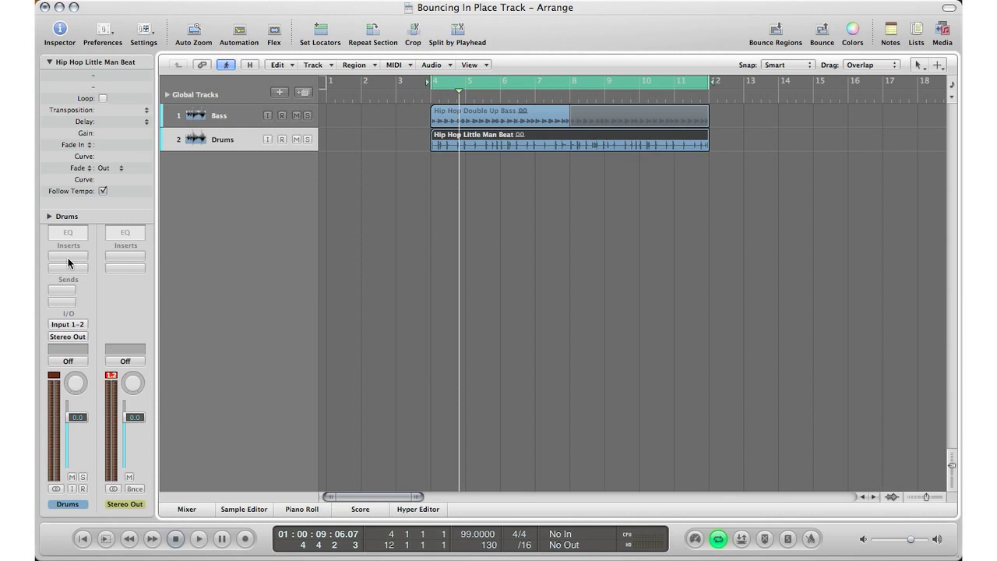
mouse_move(289, 194)
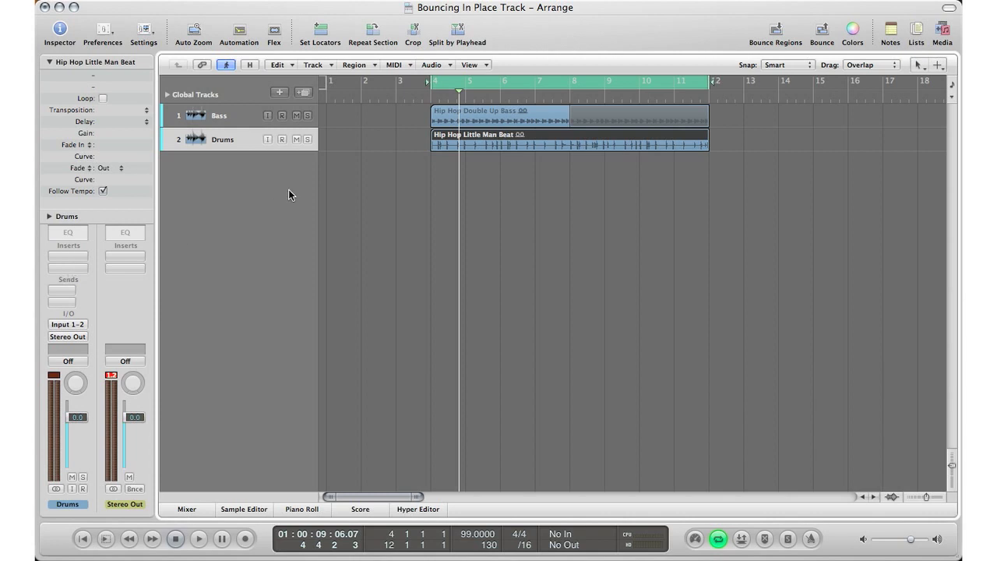
mouse_move(308, 204)
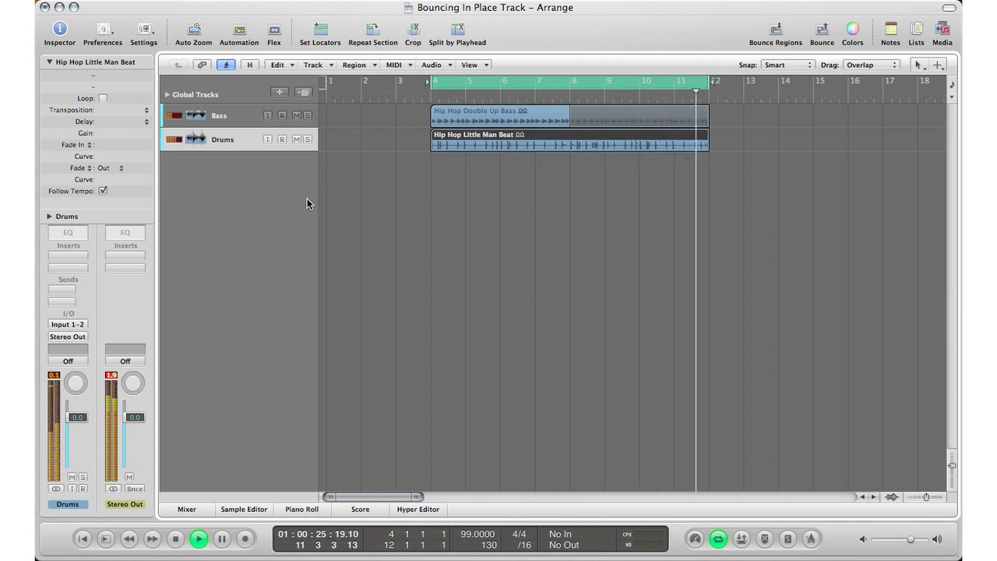
Step: Stop playback at bar 4 and reselect the drums region
click(198, 538)
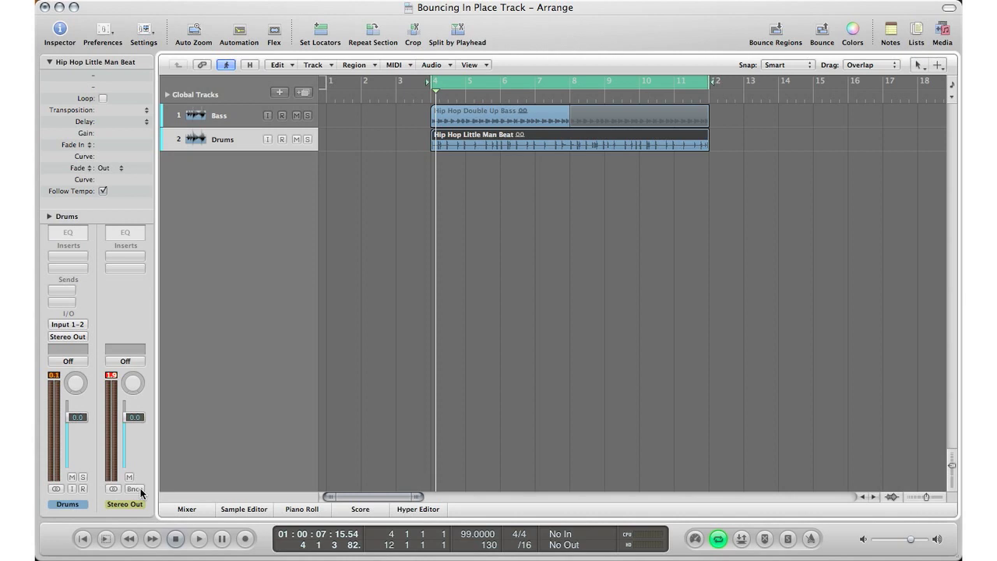
mouse_move(563, 107)
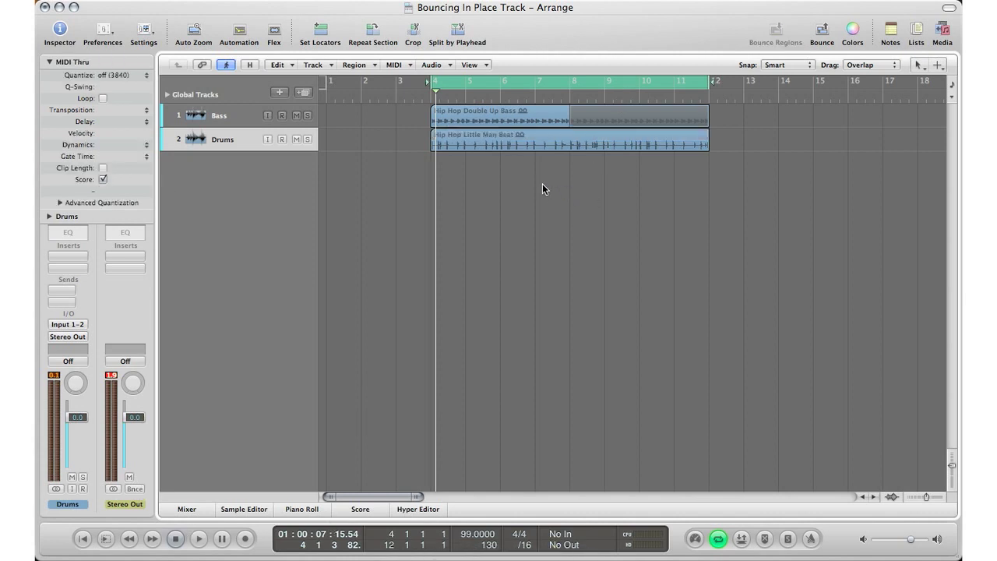
click(518, 144)
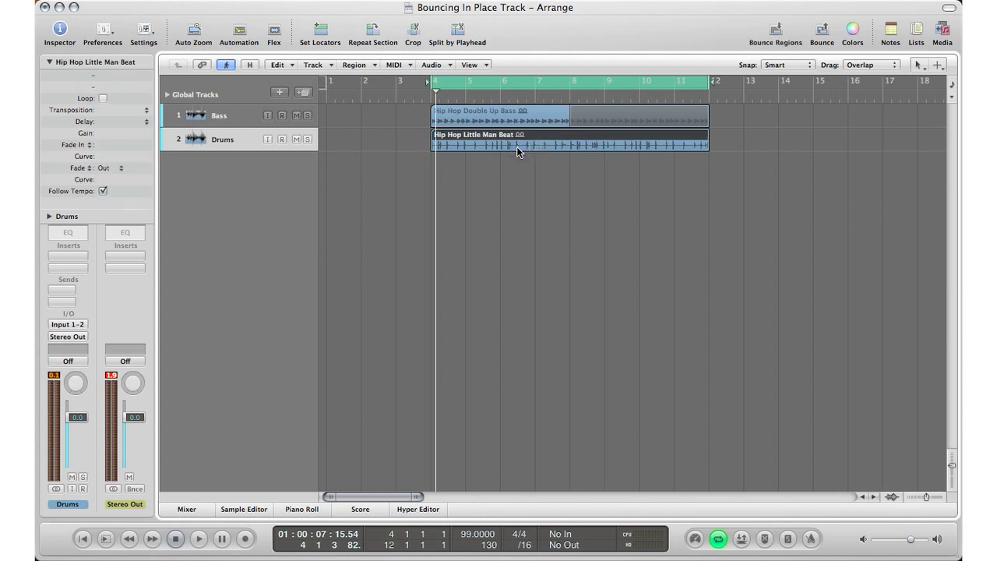
mouse_move(305, 96)
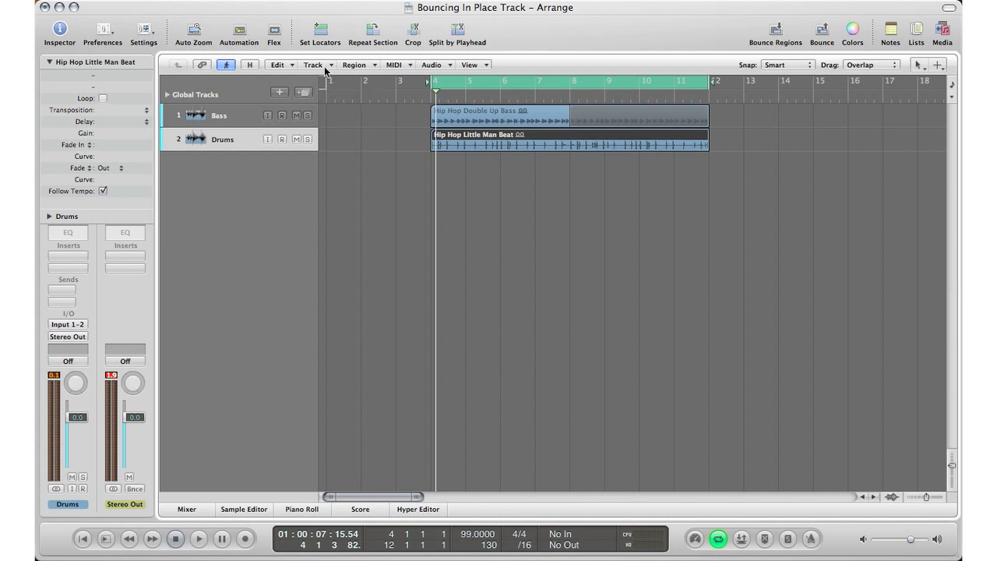
click(312, 64)
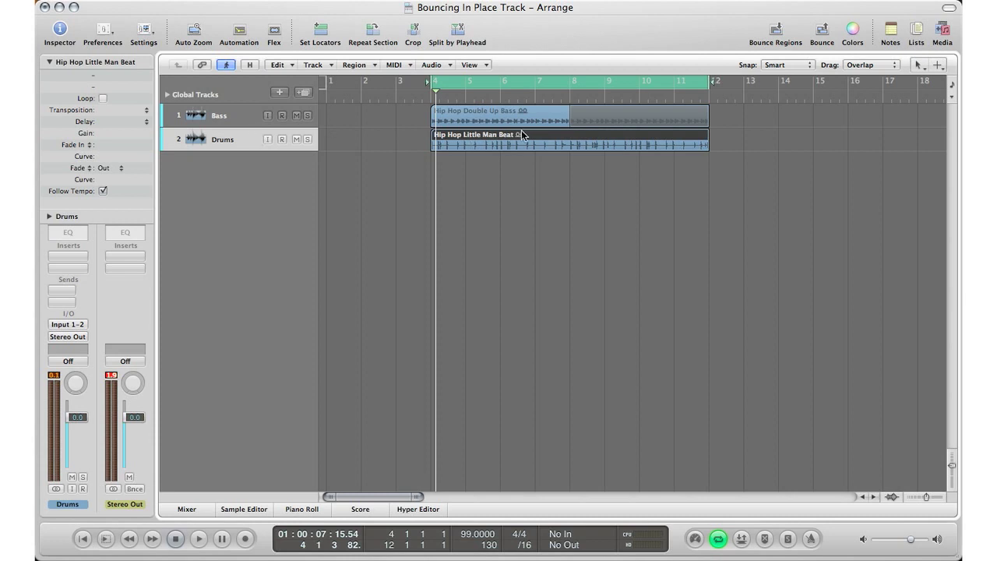
click(312, 65)
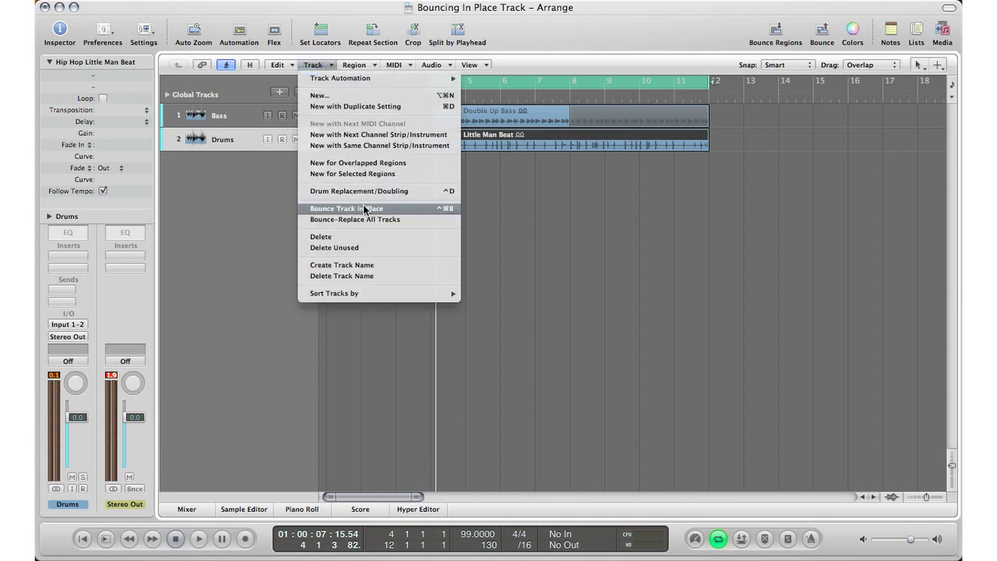
click(346, 208)
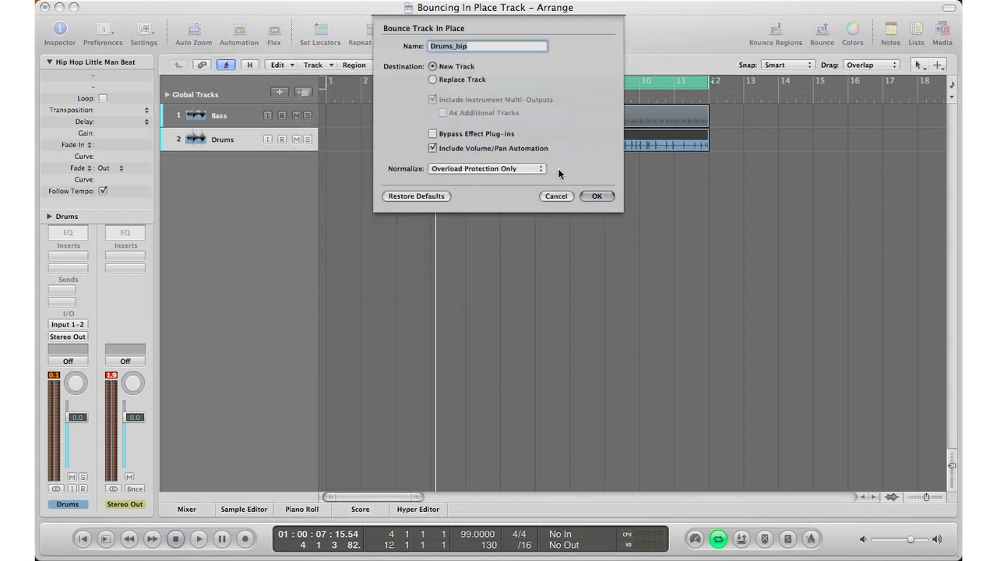
mouse_move(581, 201)
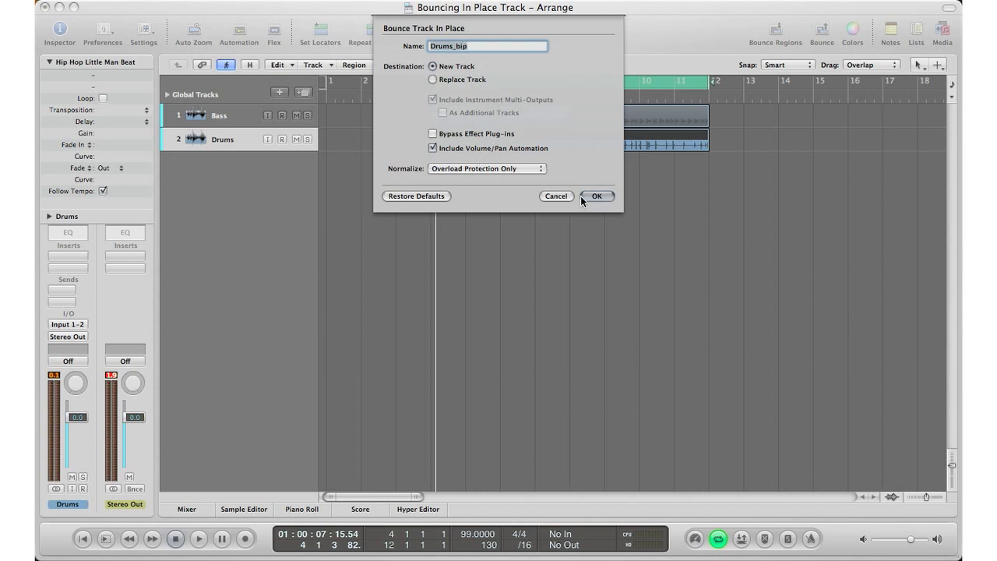
mouse_move(569, 203)
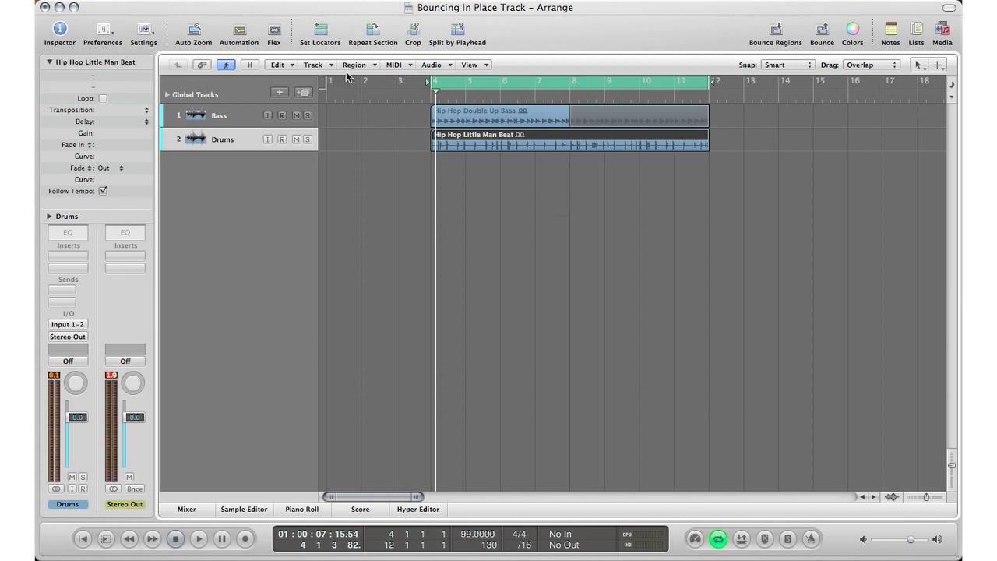
Step: Bounce the drums region in place as 'Drums', with Source set to Mute
click(356, 65)
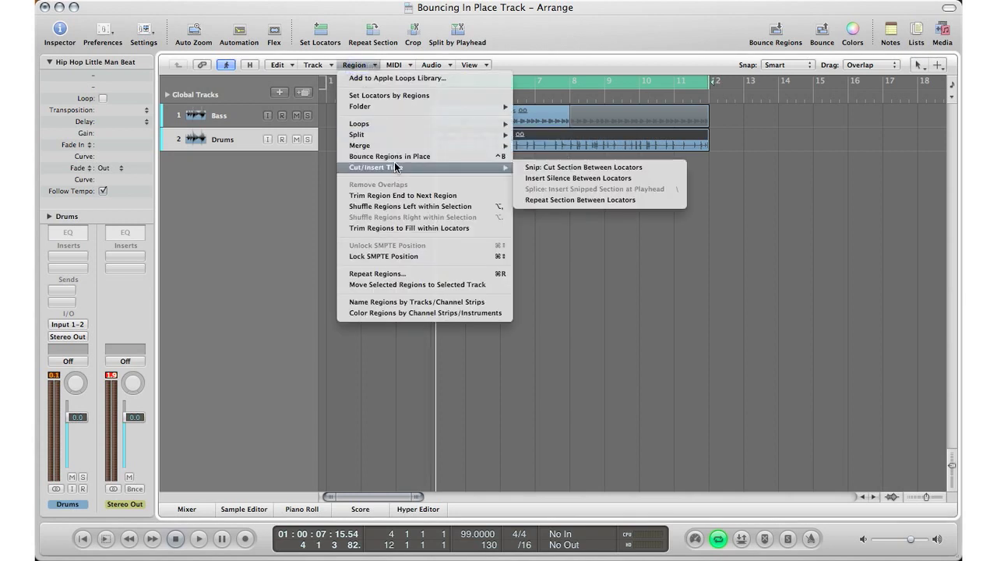
click(390, 155)
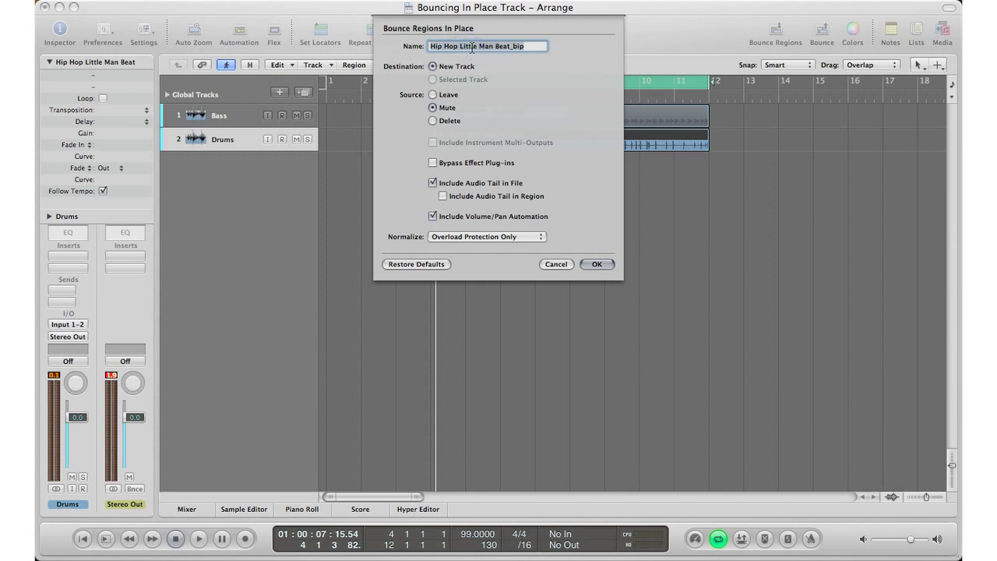
text(Drums)
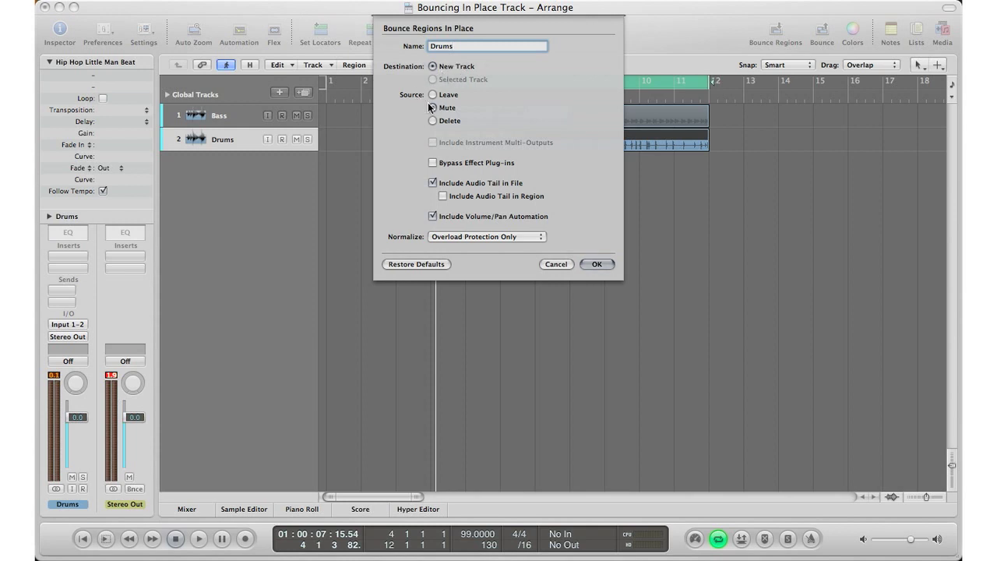
click(433, 108)
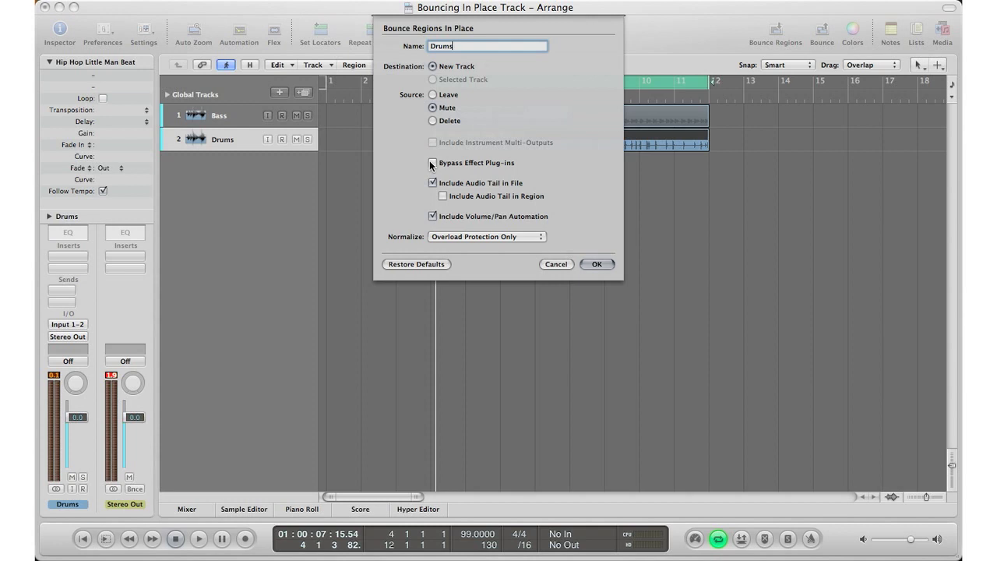
click(433, 163)
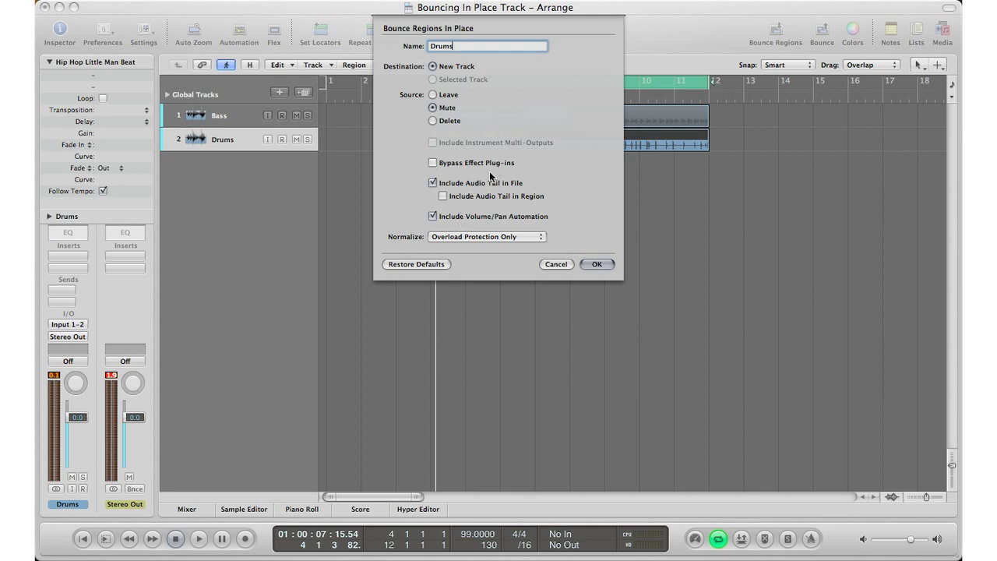
mouse_move(467, 241)
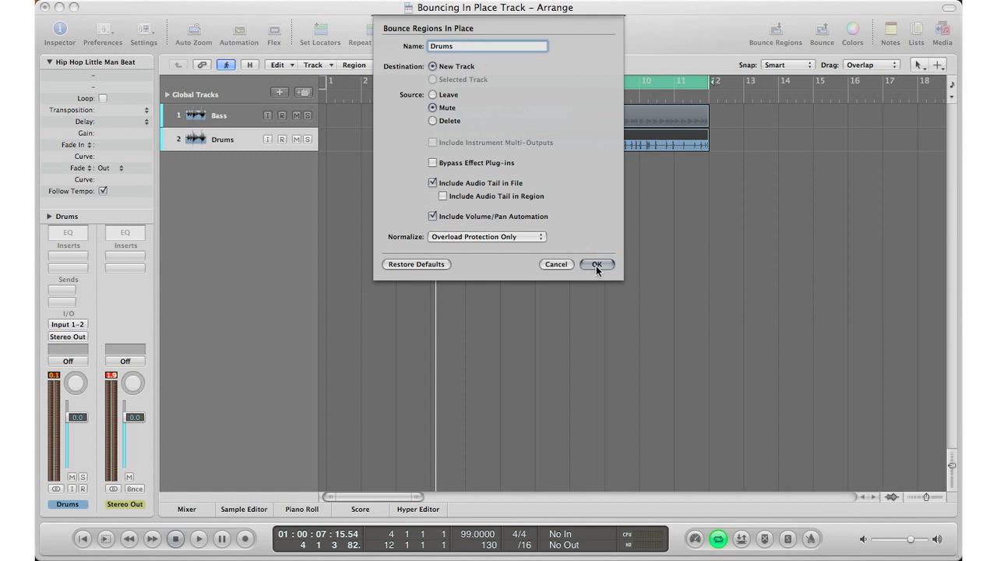
click(596, 264)
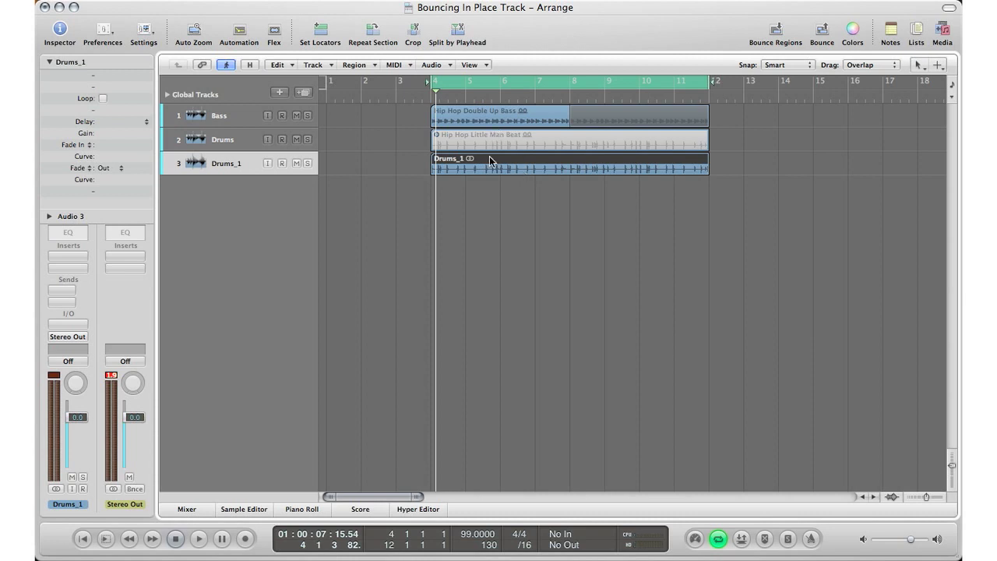
Step: Mute the original Drums track and hide it from the arrangement
double_click(226, 162)
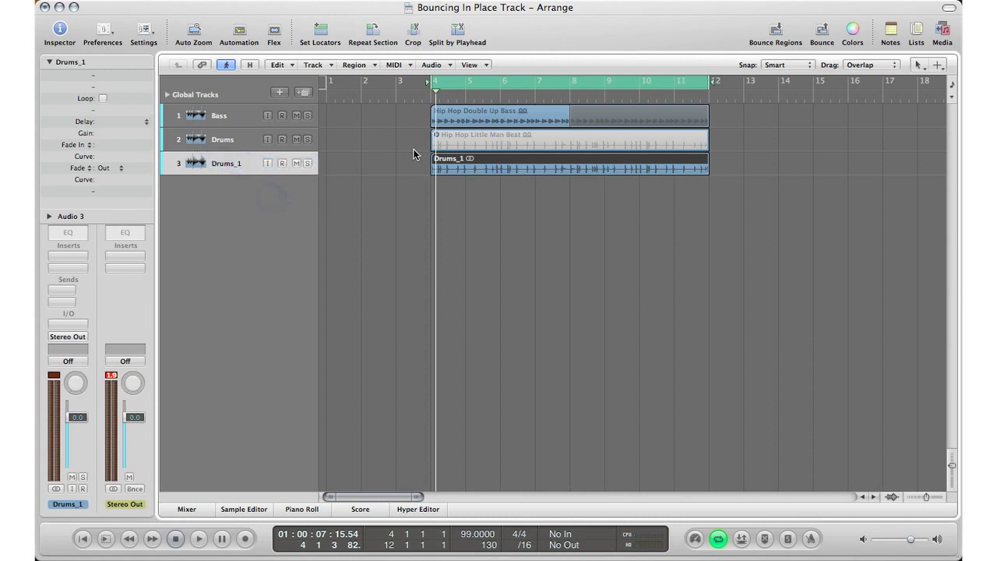
mouse_move(404, 150)
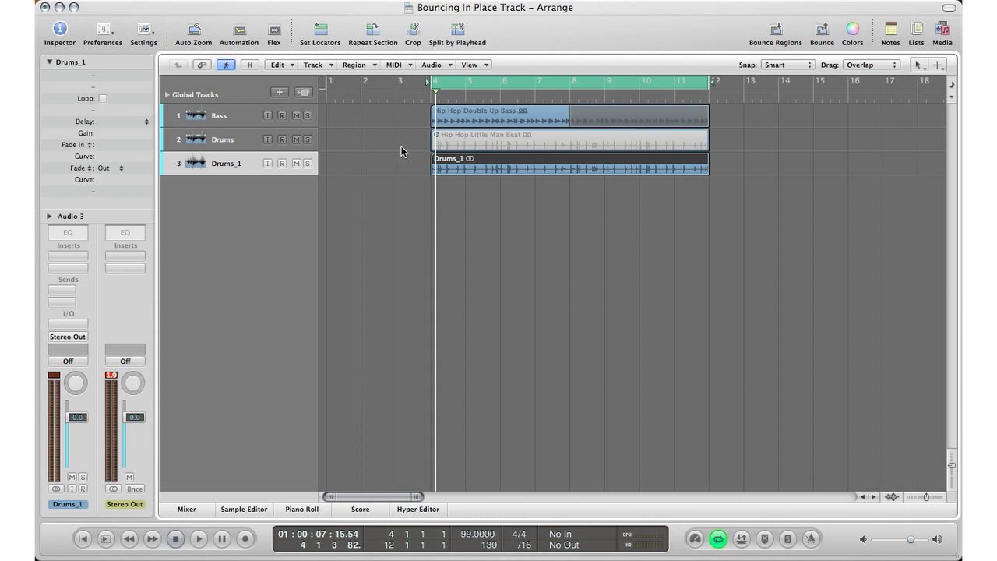
mouse_move(354, 157)
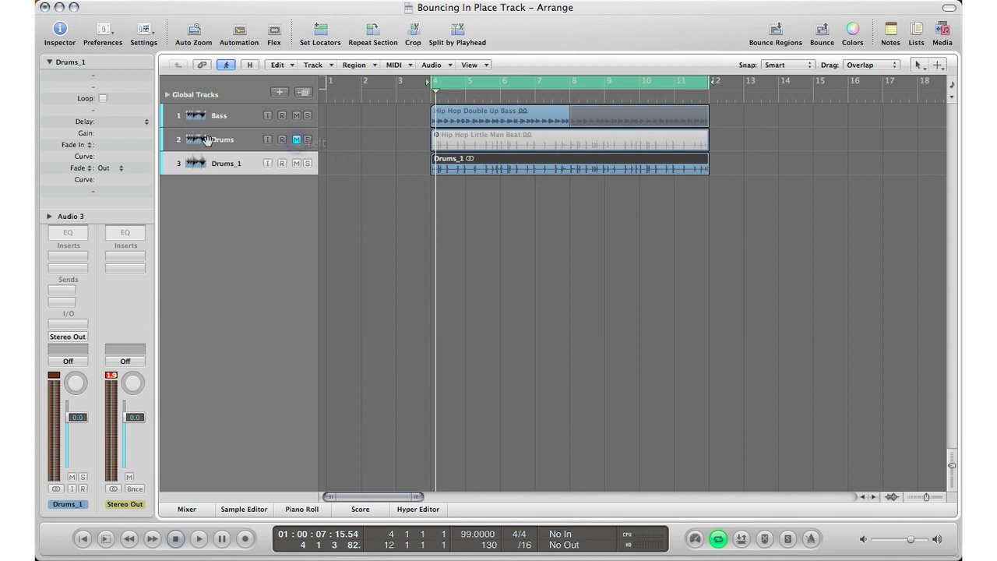
click(249, 65)
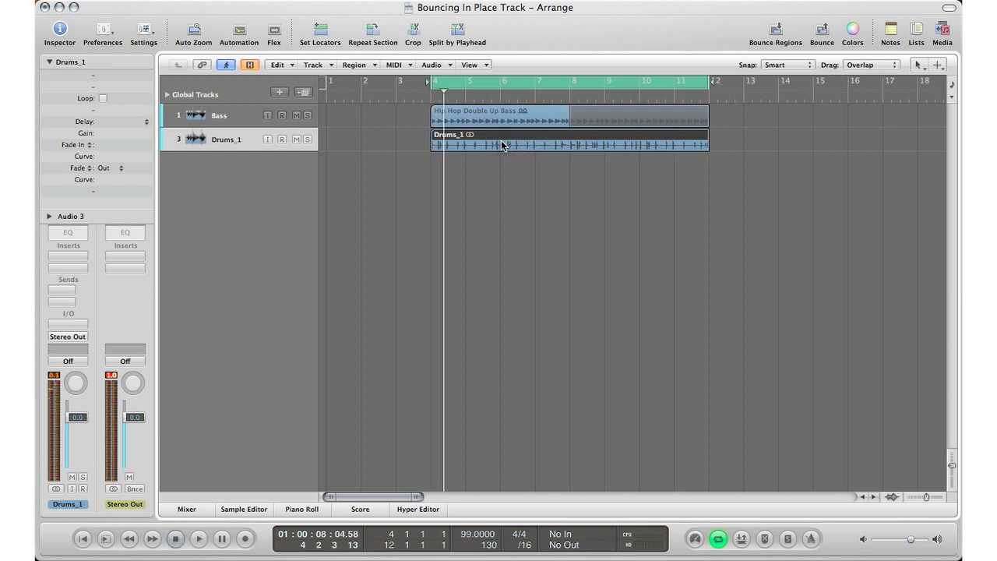
Step: Show hidden tracks to reveal the Drums track, then select the Bass region
click(279, 92)
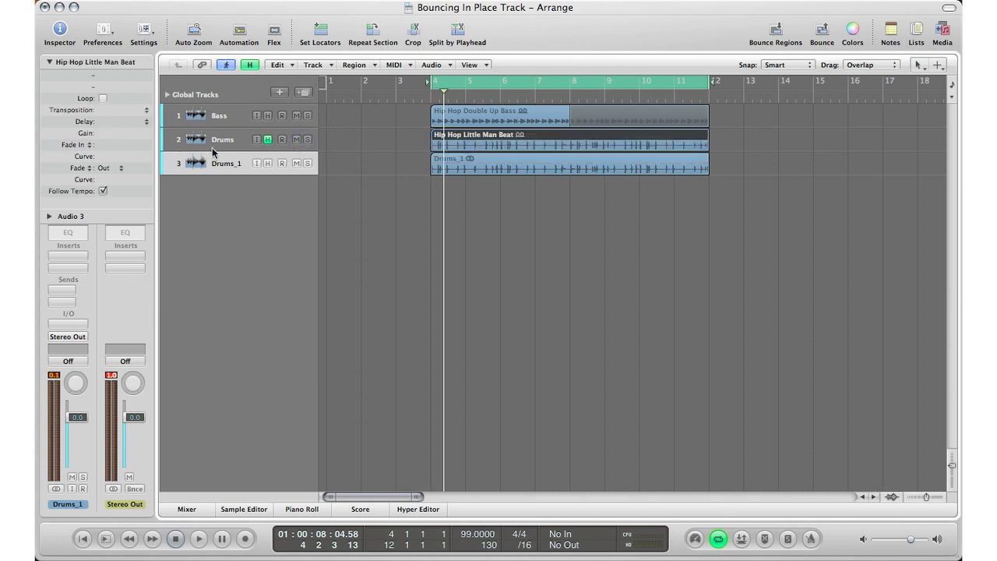
click(223, 139)
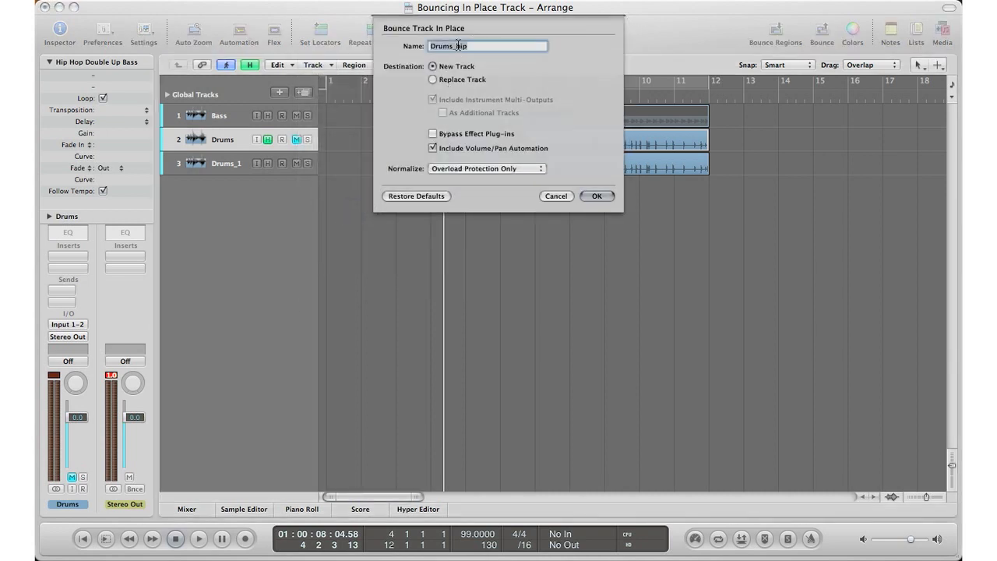
Step: Bounce the bass track in place to a new track named 'Bass'
text(Bass)
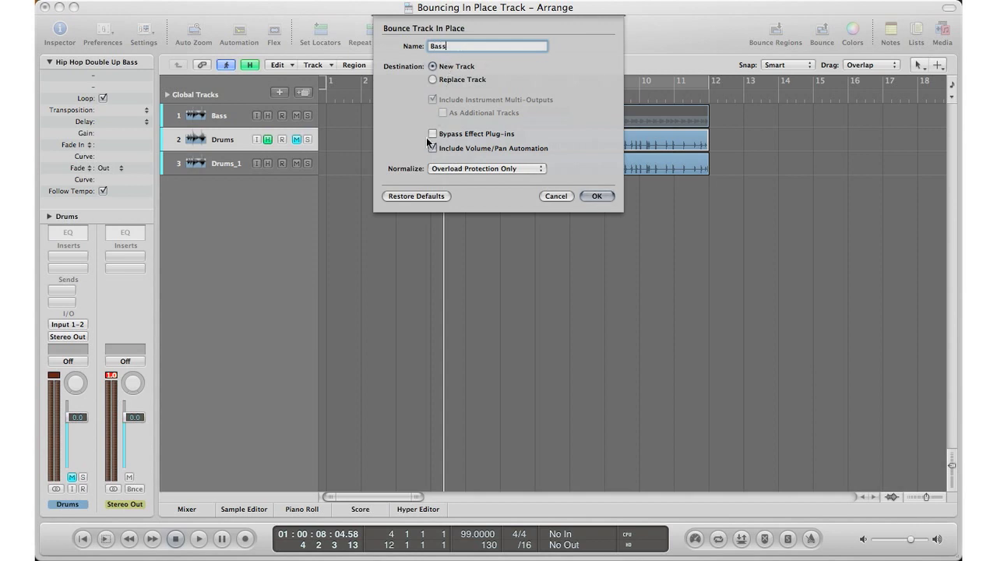
click(433, 148)
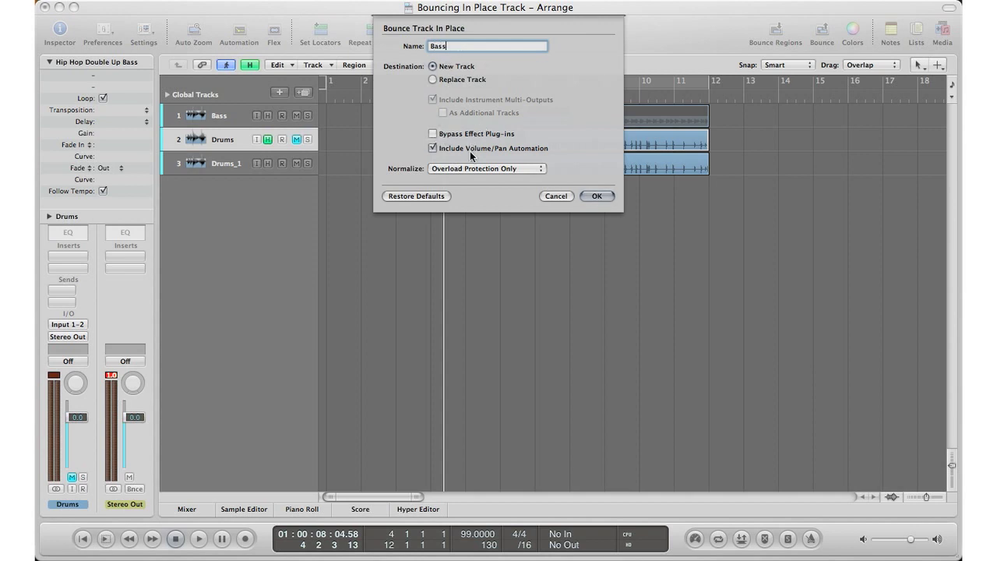
click(597, 195)
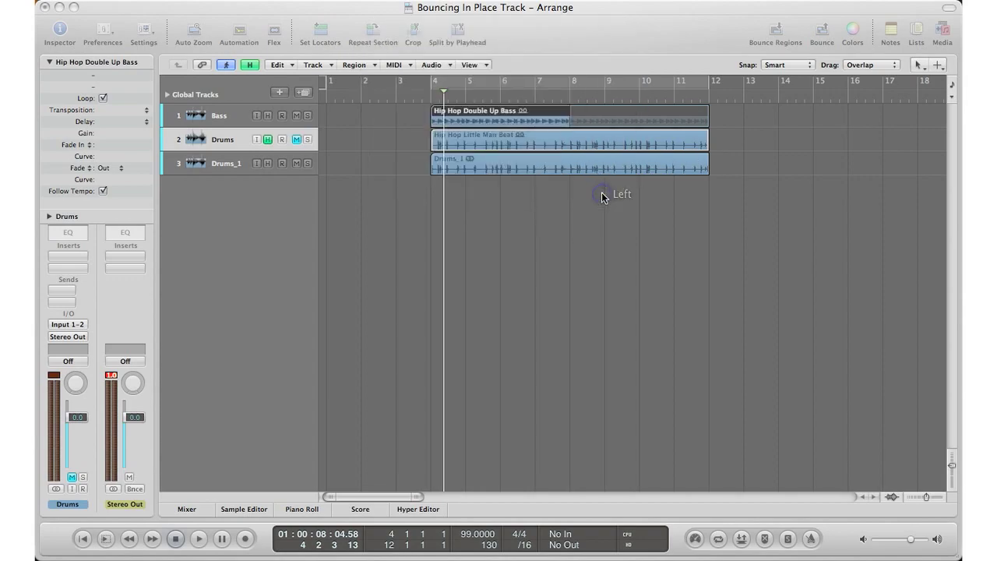